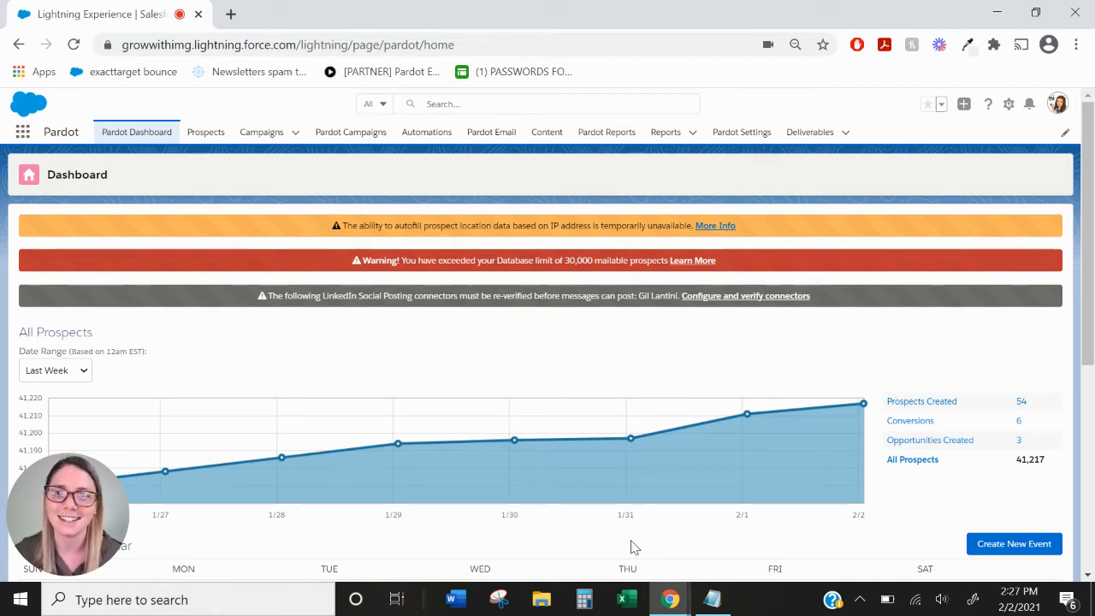
mouse_move(723, 225)
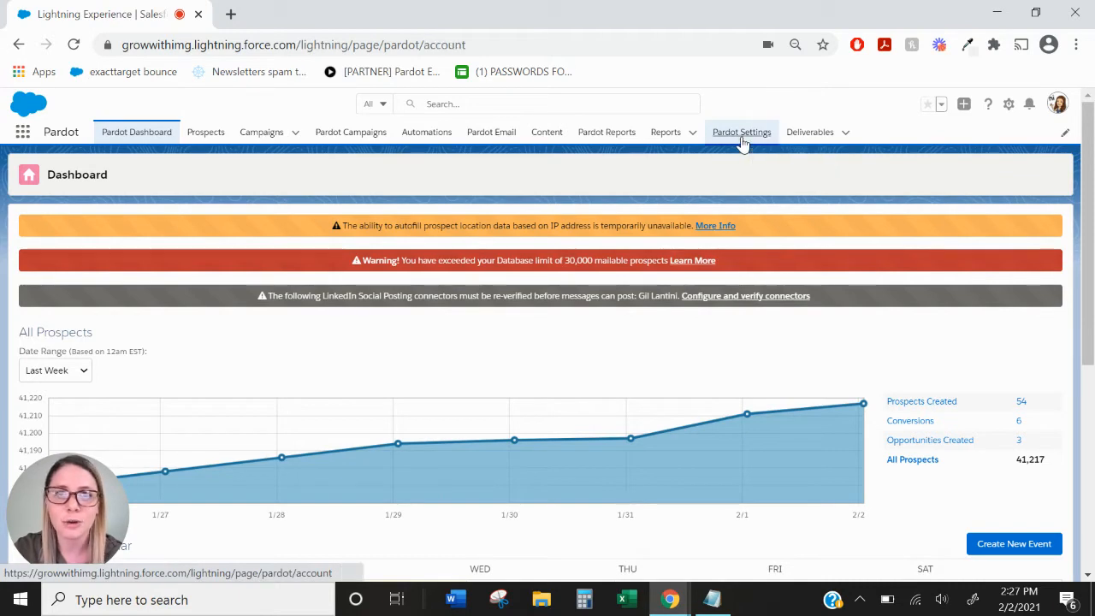
Show the account's Connectors list in Pardot Settings, including the Salesforce, LinkedIn, Olark, Google Ads and Twilio connectors.
click(741, 132)
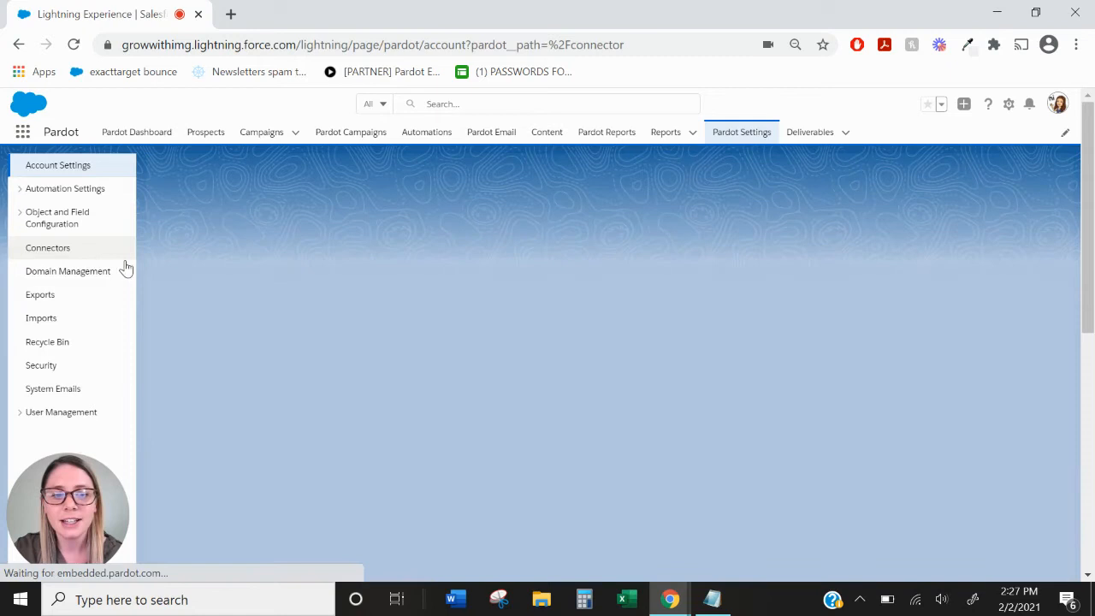
click(48, 247)
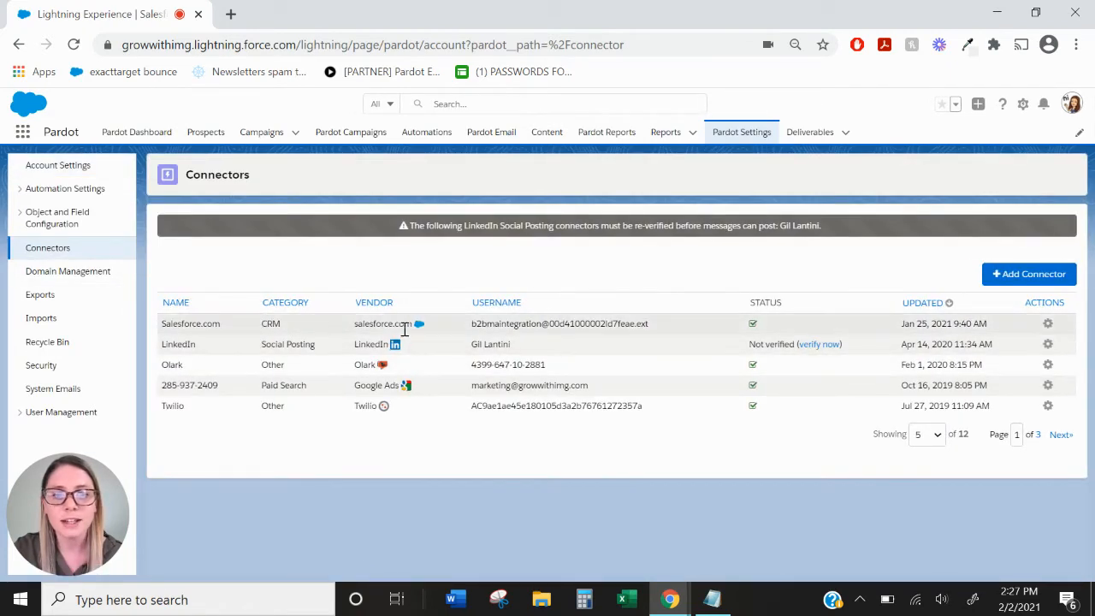